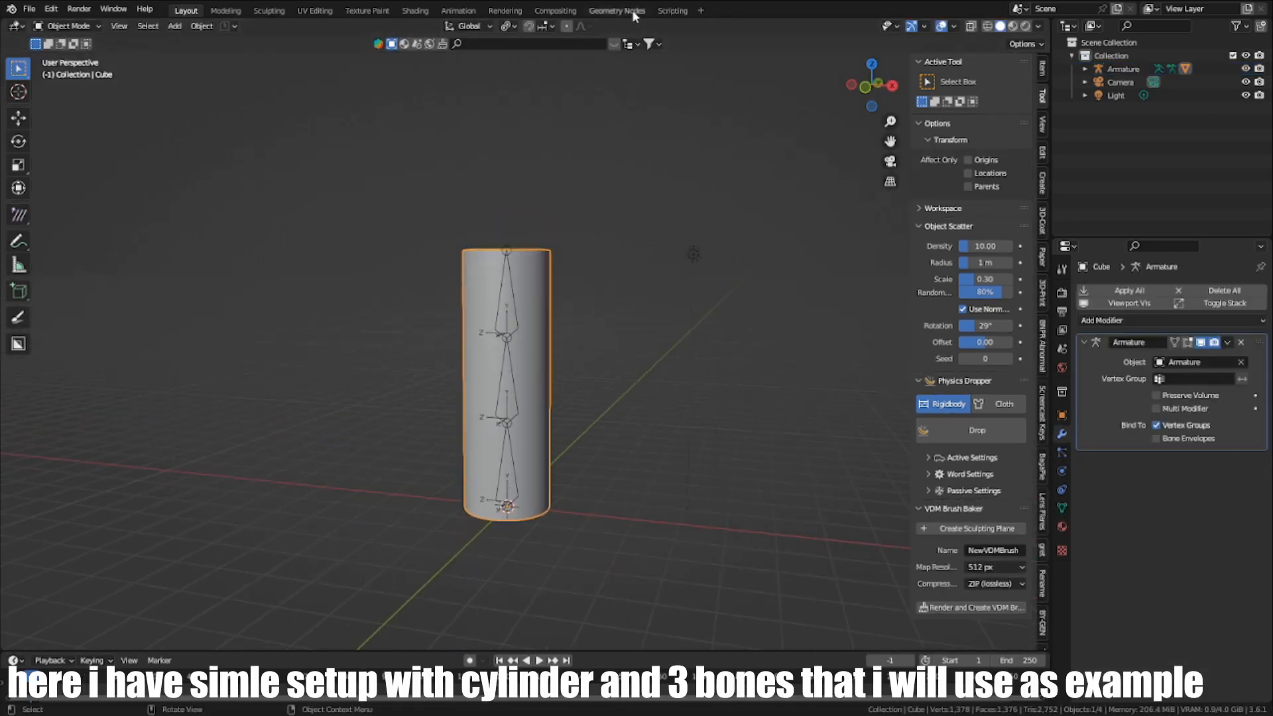
Switch to the Geometry Nodes workspace for the rigged cylinder.
{"action": "left_click", "coordinate": [617, 9]}
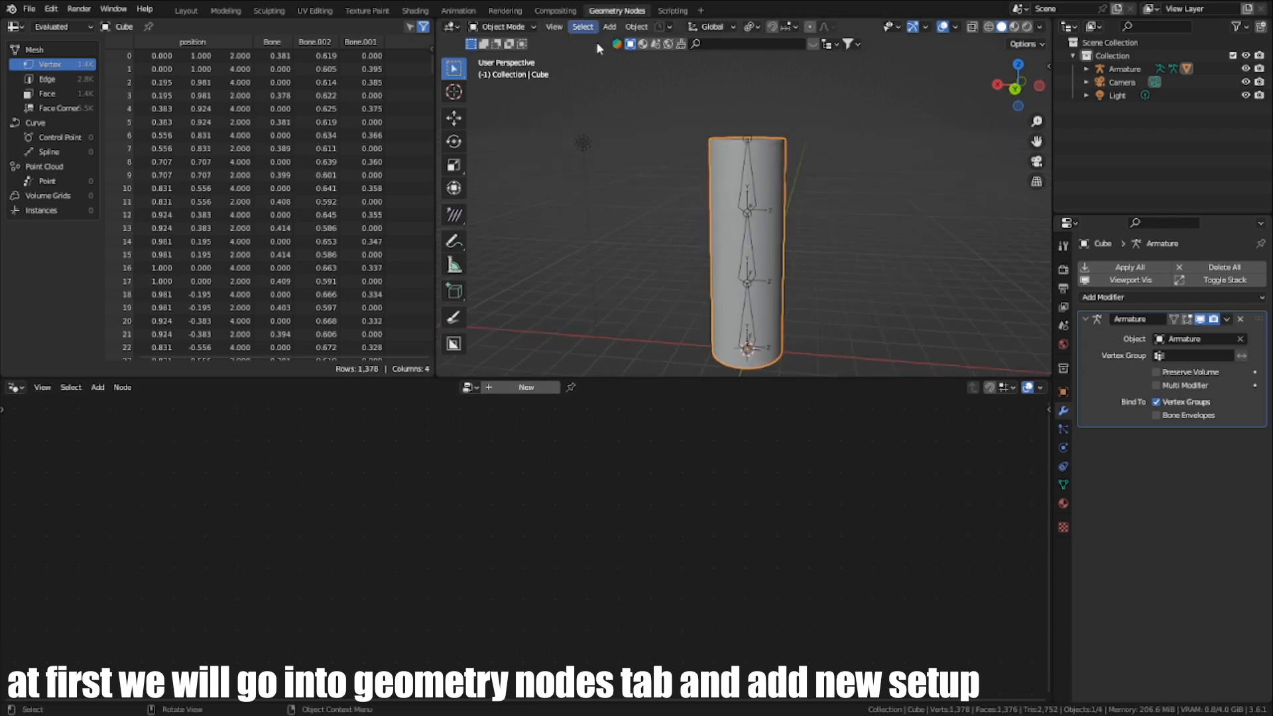
Create a node tree offsetting points along Normals scaled by an Image Texture via Vector Math Scale.
{"action": "left_click", "coordinate": [525, 386]}
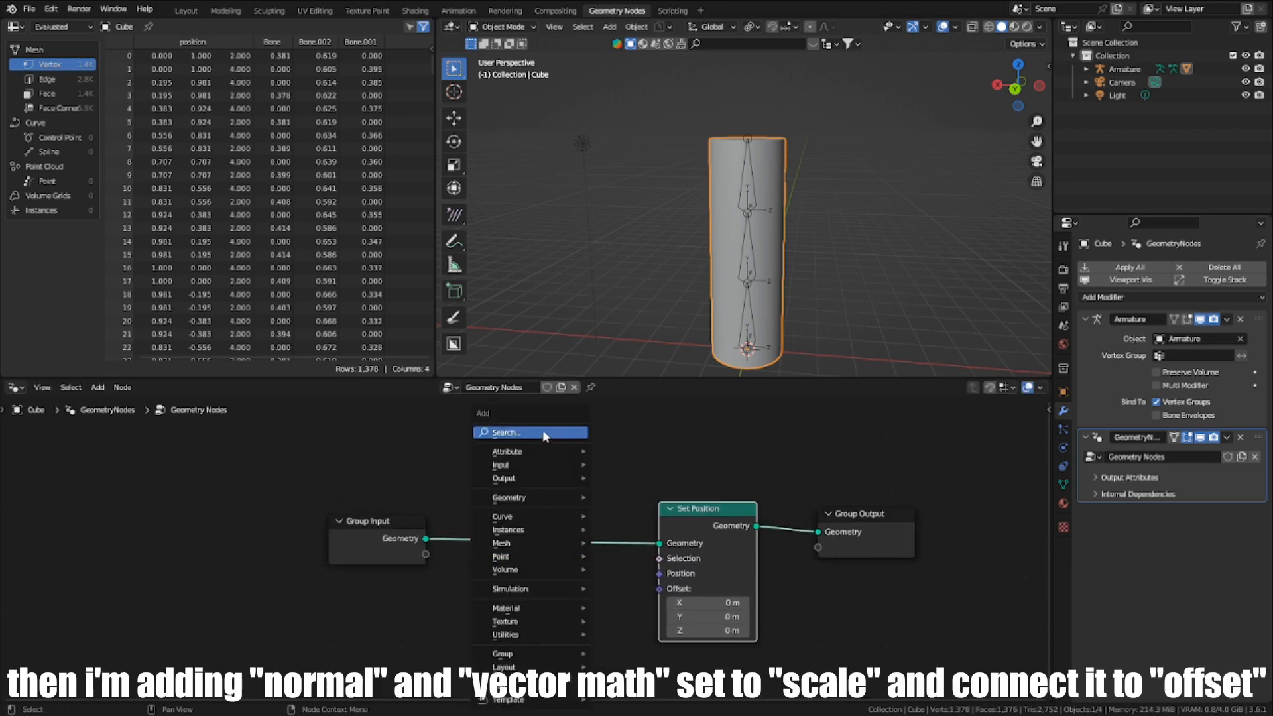
{"action": "type", "text": "norm"}
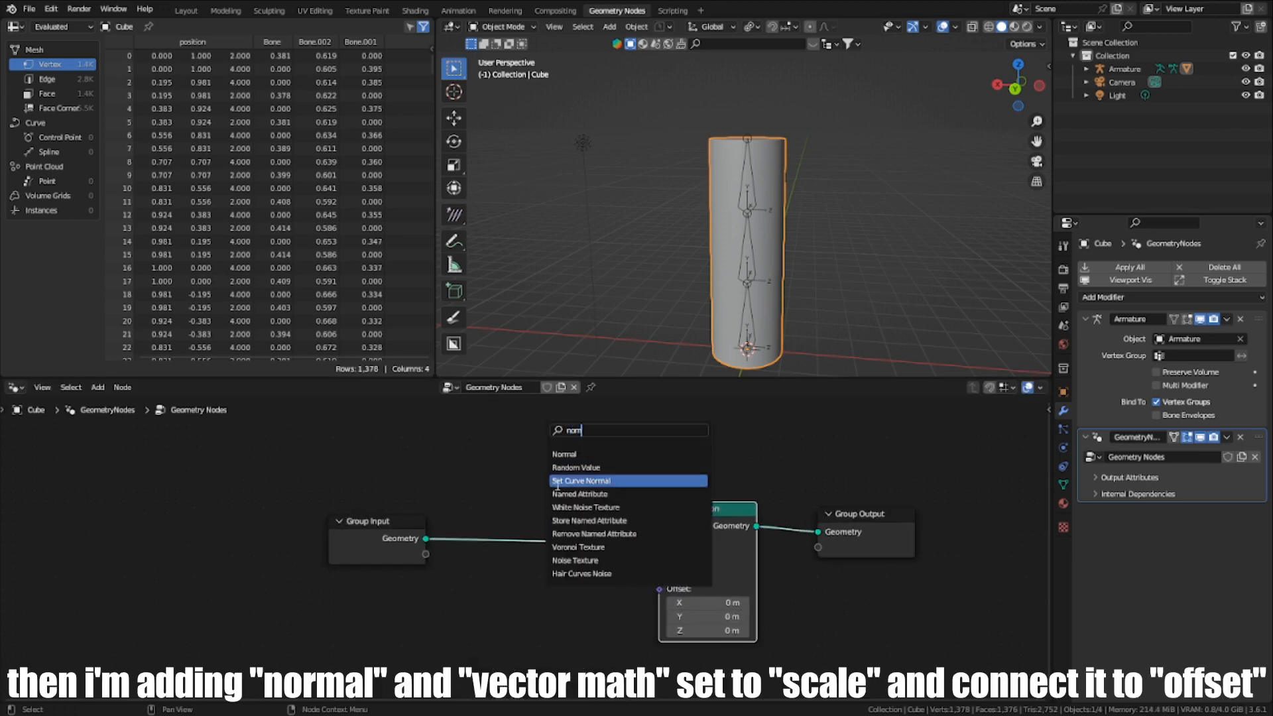
{"action": "left_click", "coordinate": [563, 454]}
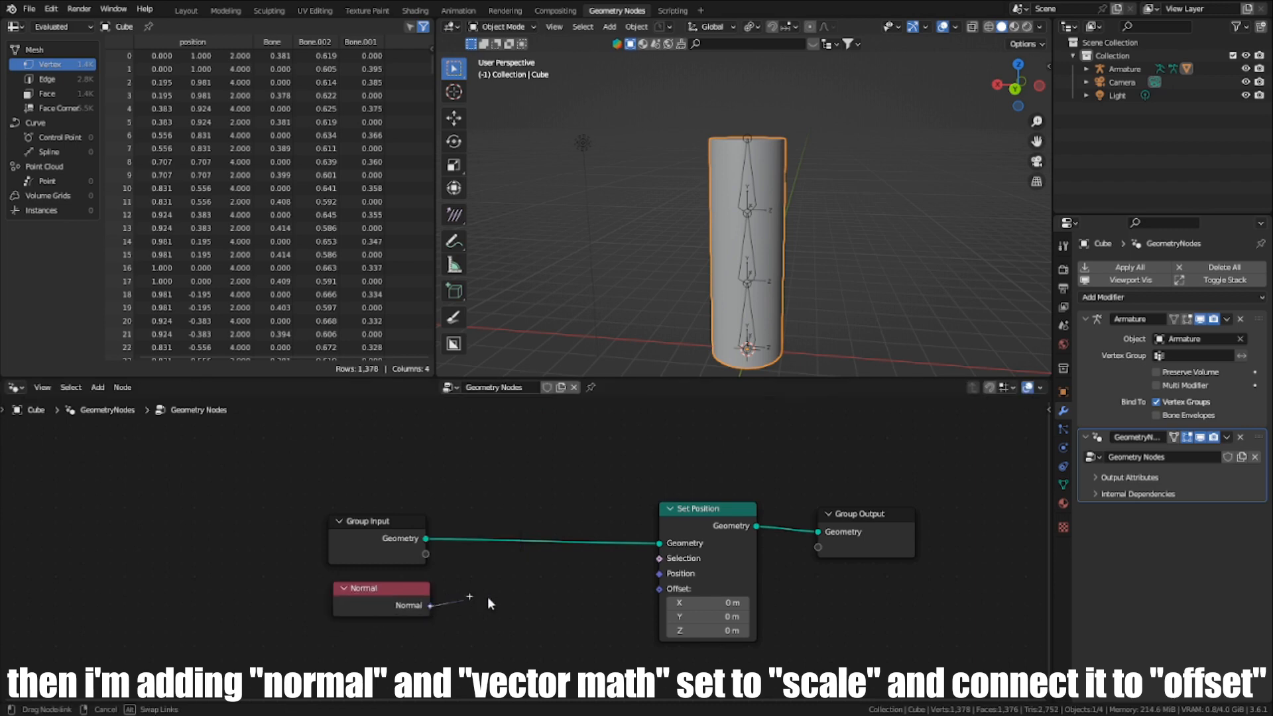
{"action": "type", "text": "scal"}
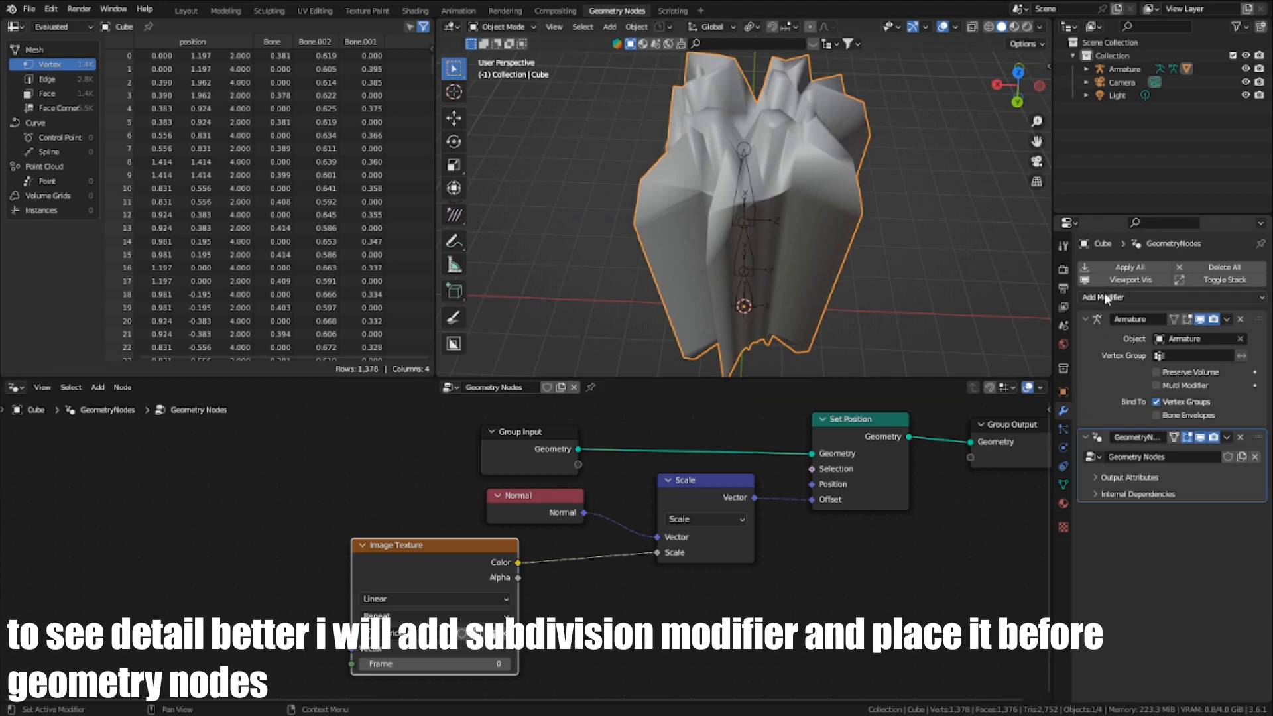
Add a Subdivision Surface modifier and remap the brick height through a Subtract math node.
{"action": "left_click", "coordinate": [1137, 296]}
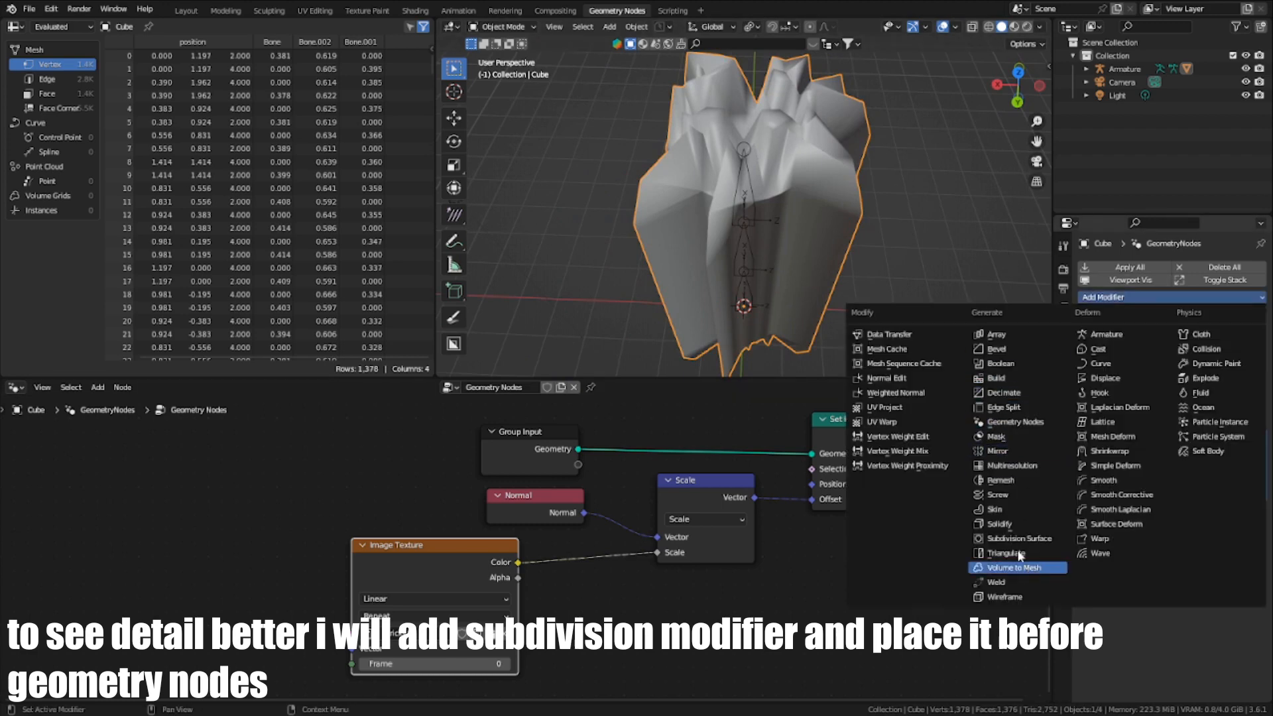
{"action": "left_click", "coordinate": [1022, 539]}
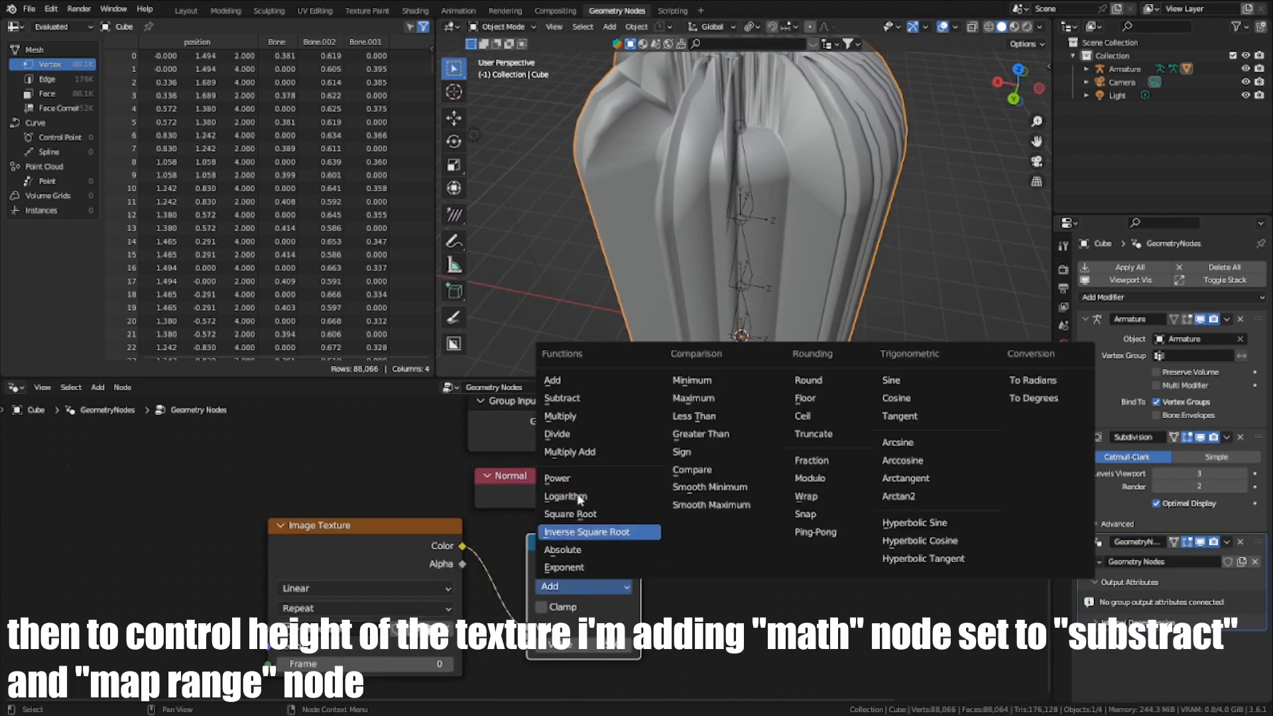
{"action": "left_click", "coordinate": [562, 398]}
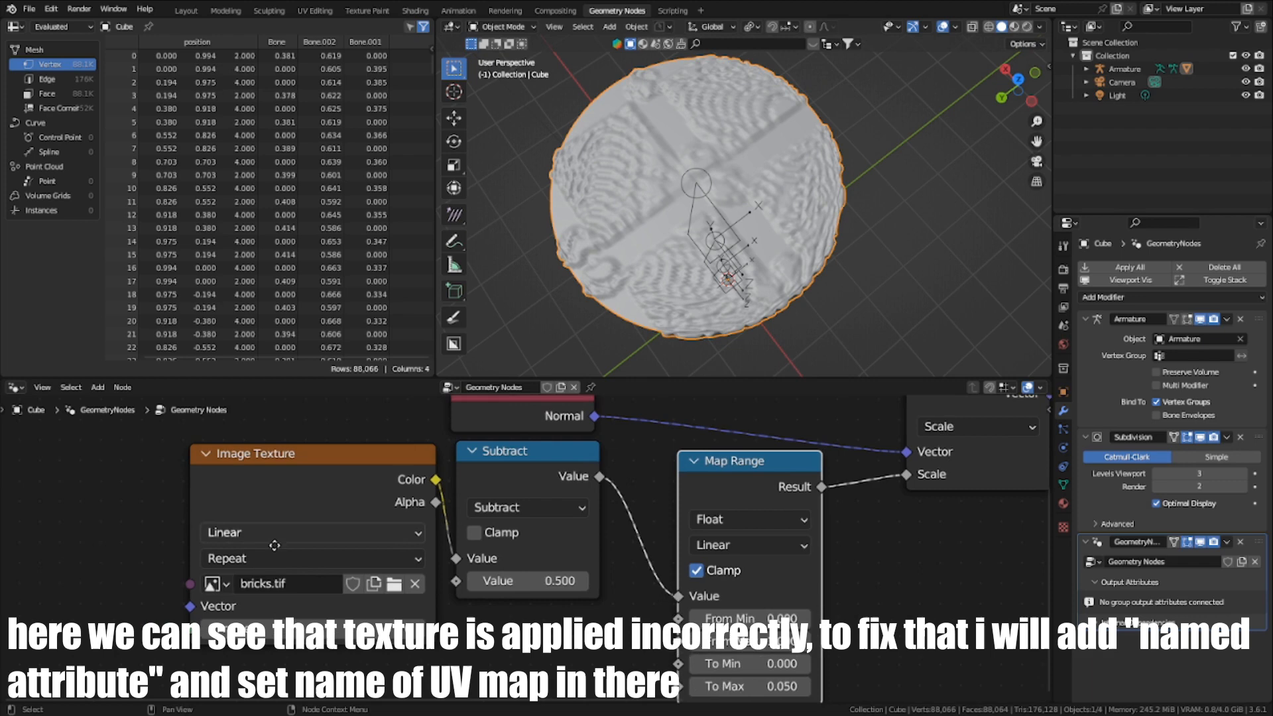
Feed a Named Attribute node reading UVMap into the Image Texture vector.
{"action": "left_click", "coordinate": [96, 386]}
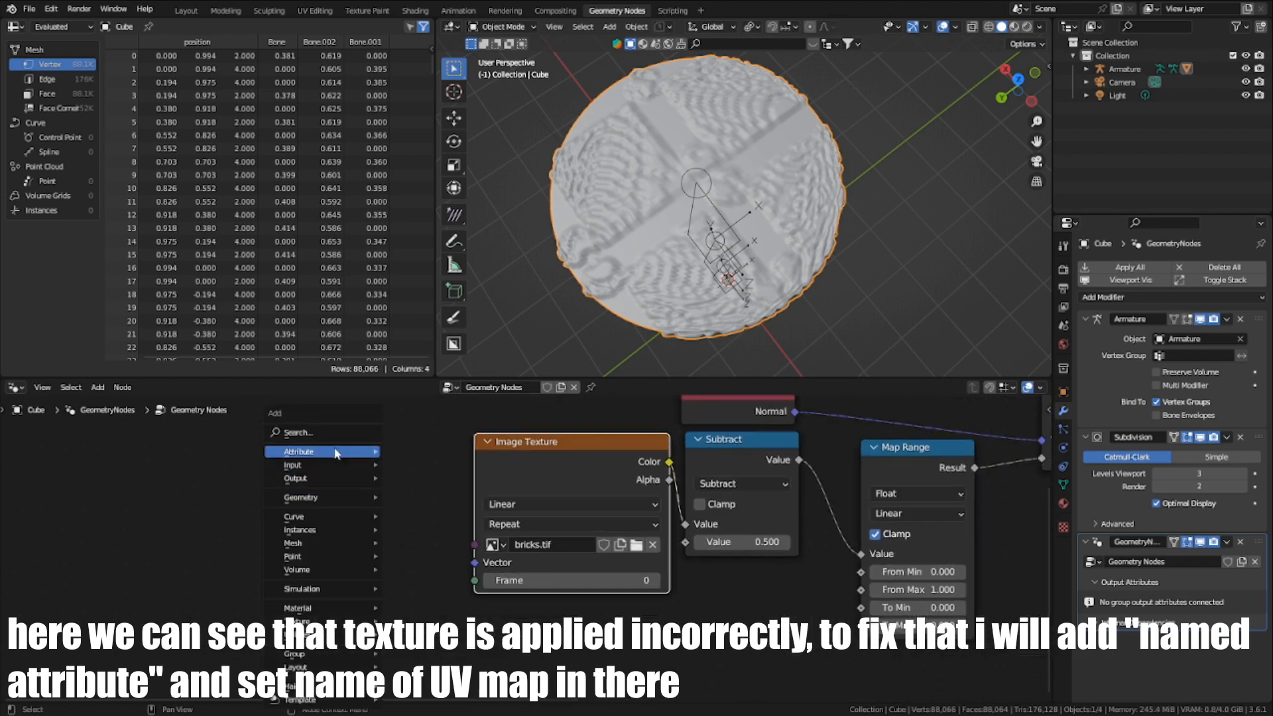
{"action": "left_click", "coordinate": [292, 464]}
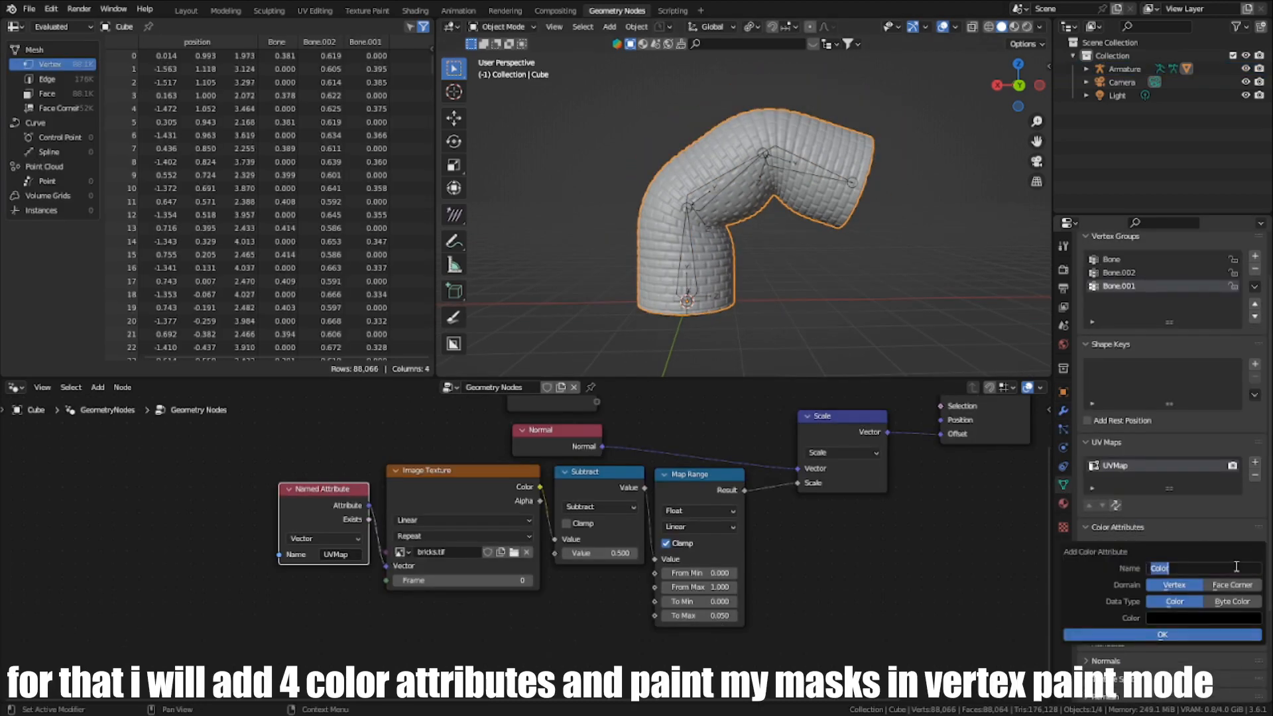
Add colour attribute masks 1L, 1R, 2L, 2R and wire Named Attribute nodes into Mix nodes.
{"action": "type", "text": "1"}
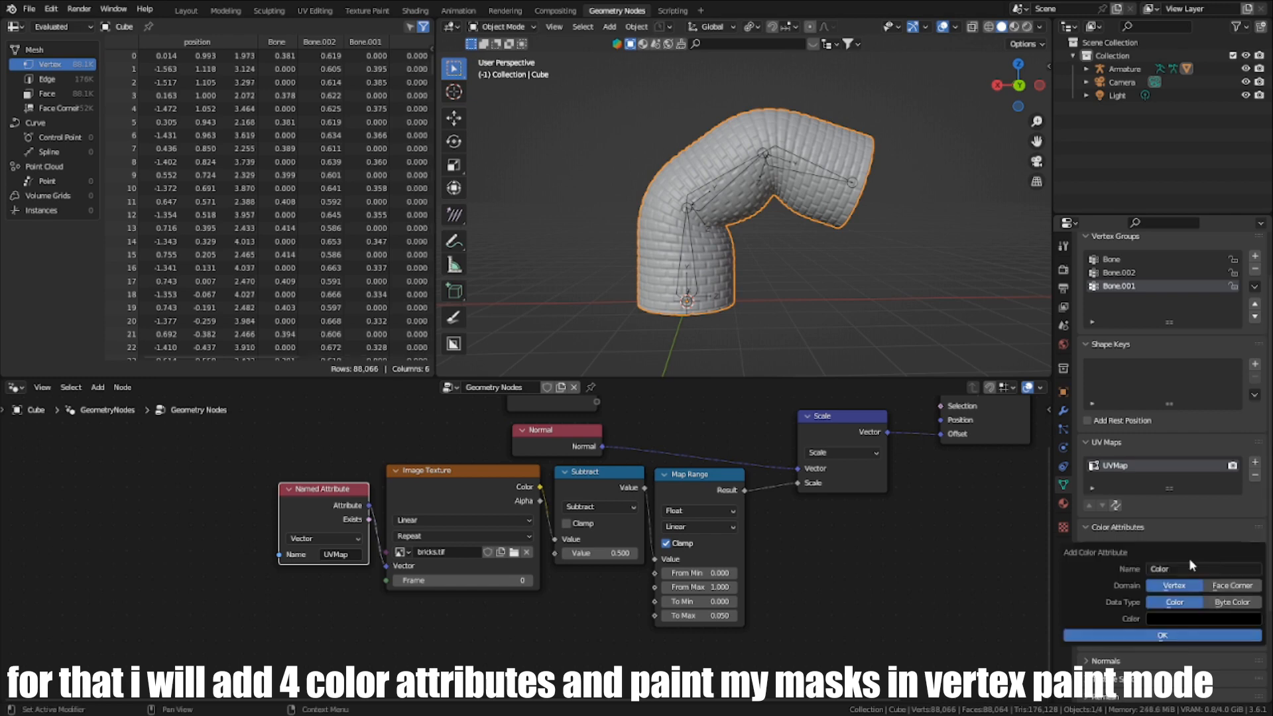
{"action": "left_click", "coordinate": [1163, 636]}
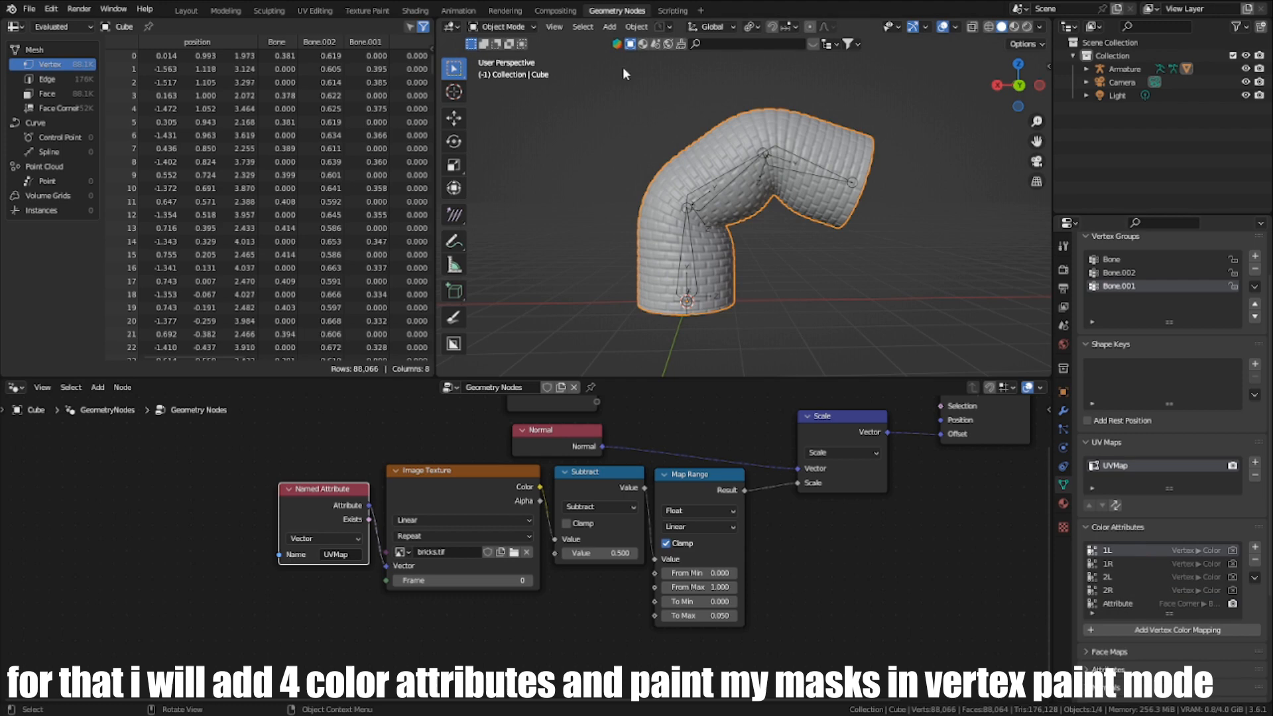
{"action": "left_click", "coordinate": [500, 27]}
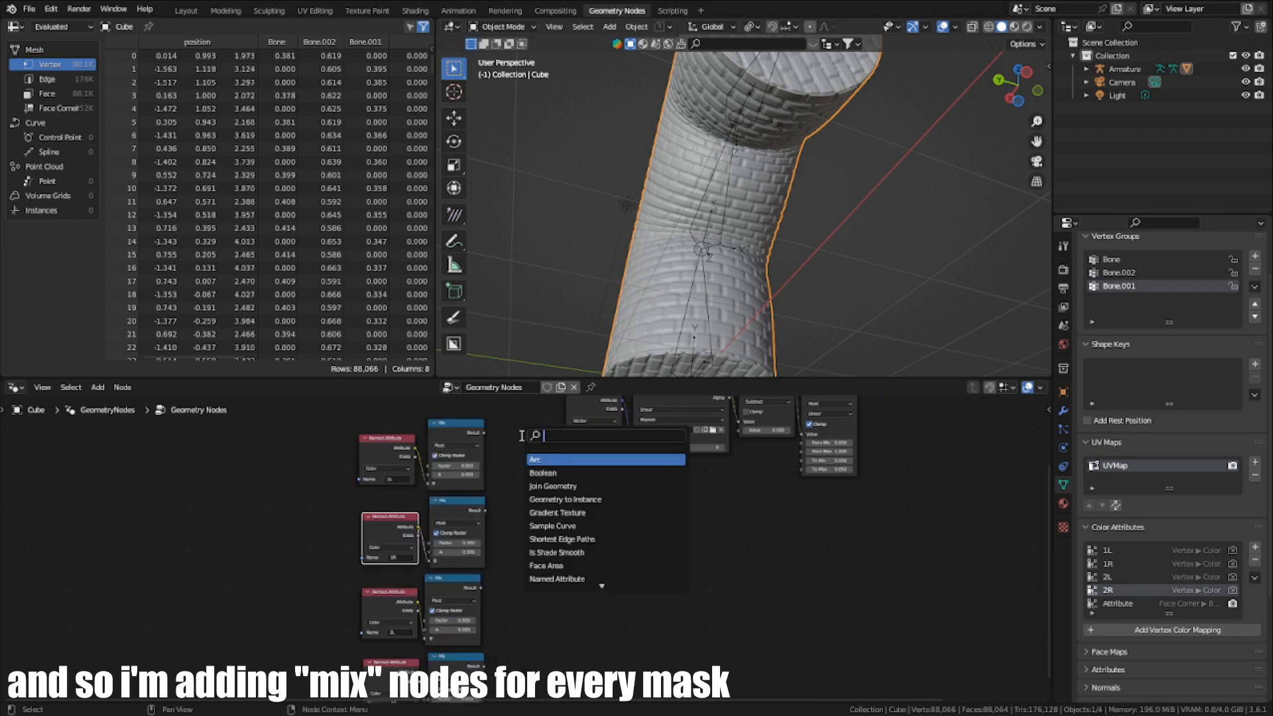
Add a clamped Add Math node summing the mask Mix nodes, plus a second texture chain.
{"action": "type", "text": "ma"}
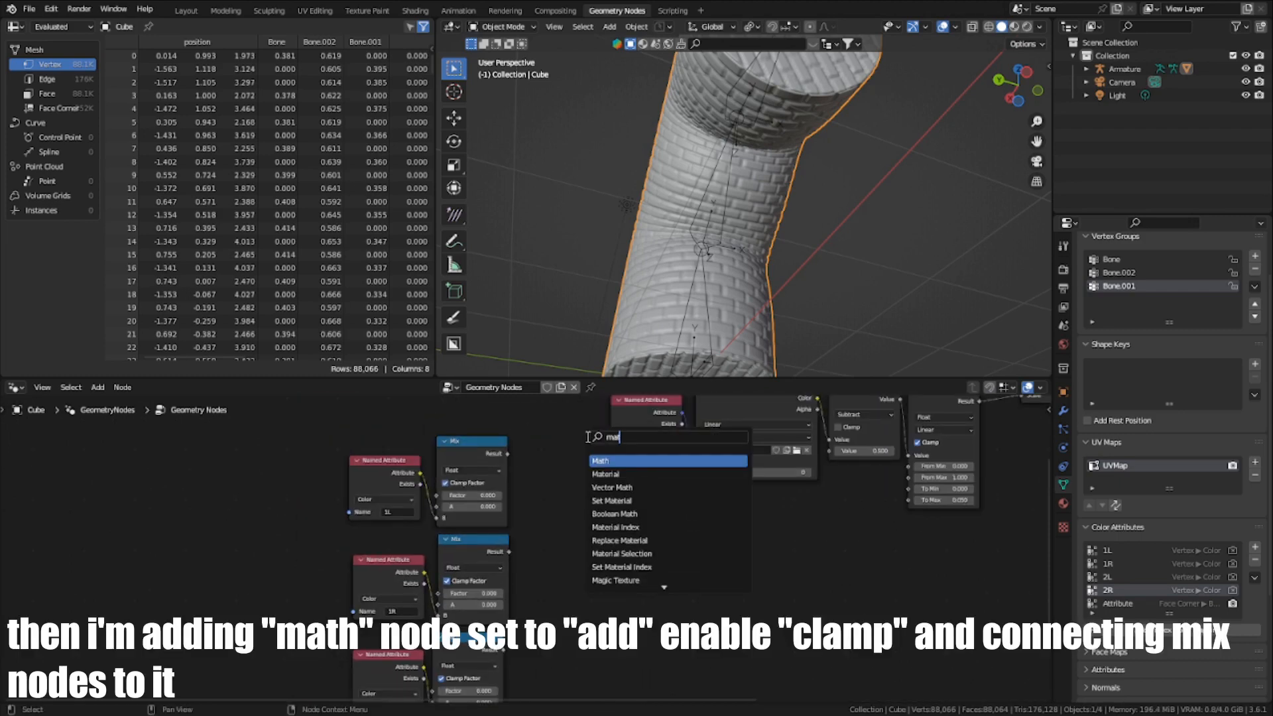
{"action": "left_click", "coordinate": [600, 460]}
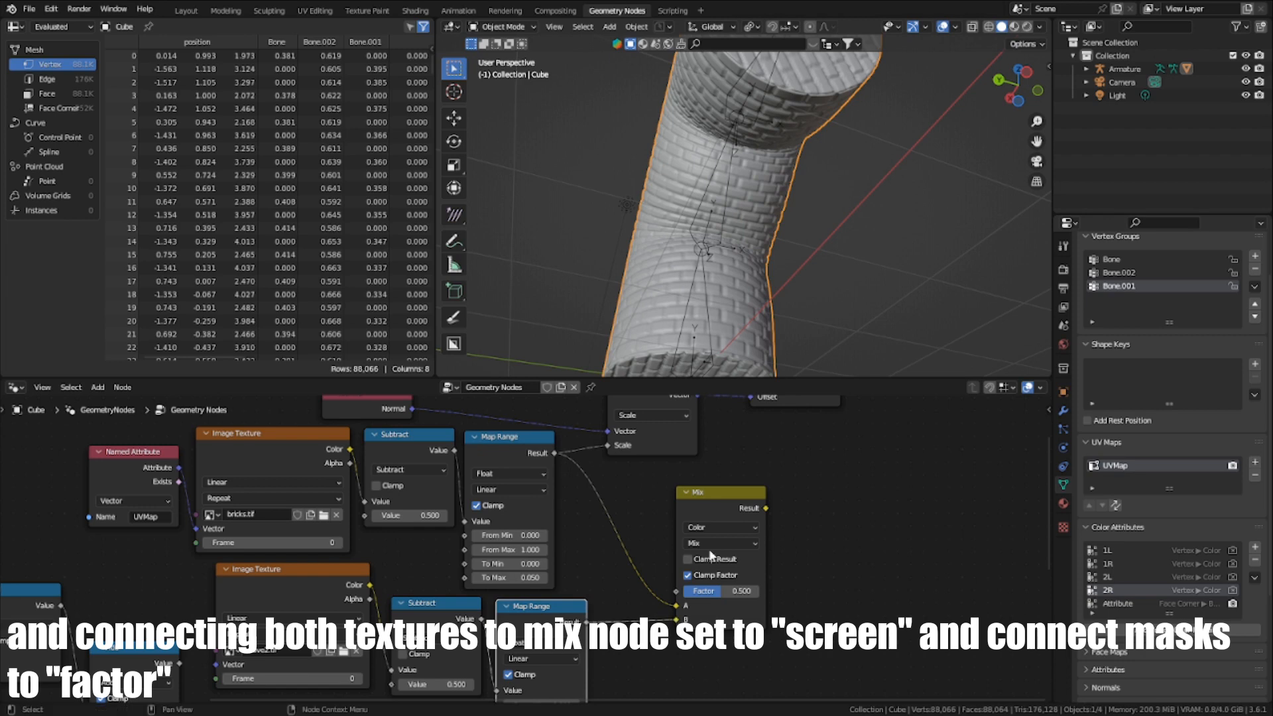
Blend both brick textures with Screen mode, factor from the combined masks.
{"action": "left_click", "coordinate": [692, 543]}
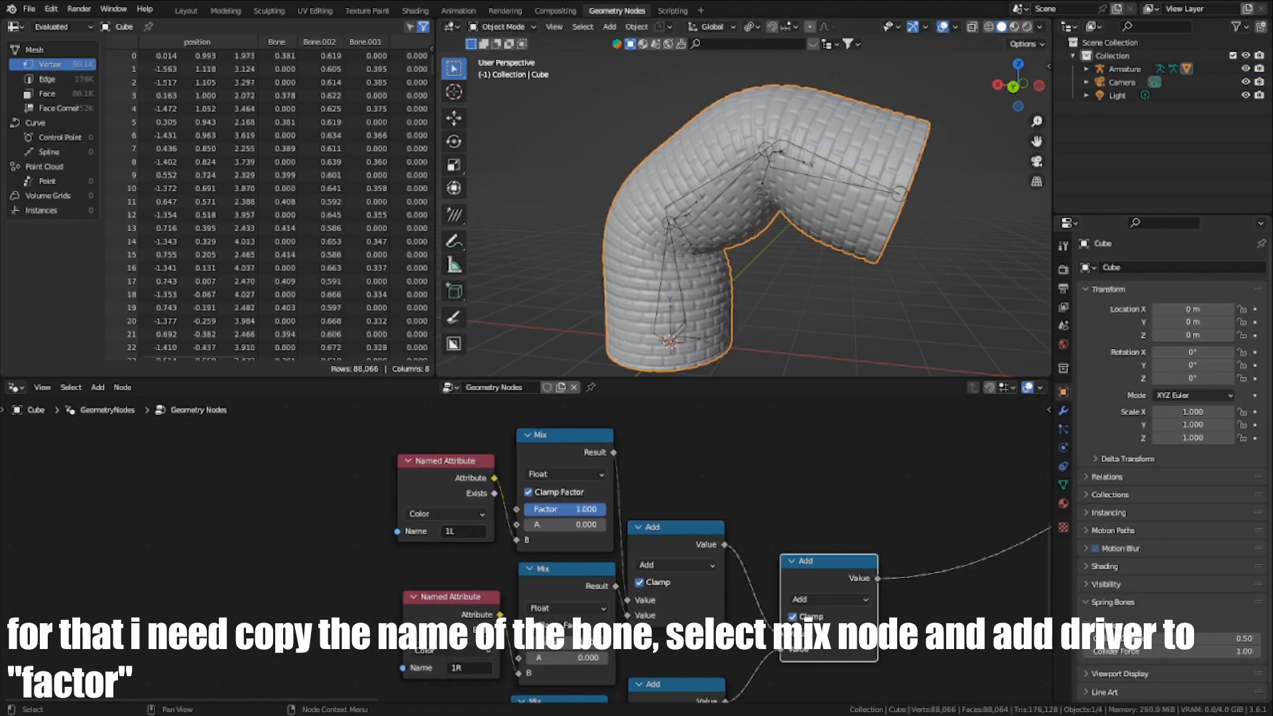
Drive the Mix Factor from Armature Bone.002's X rotation in local space via the Drivers editor.
{"action": "left_click", "coordinate": [14, 27]}
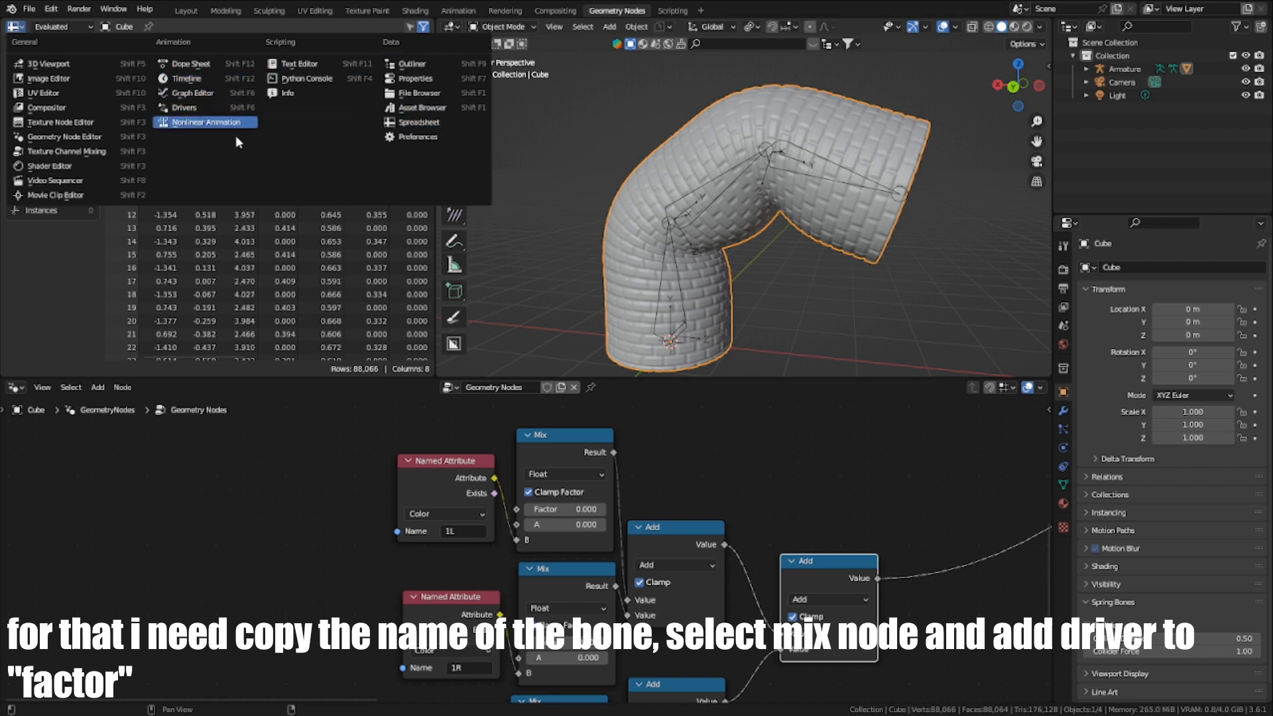
{"action": "left_click", "coordinate": [183, 108]}
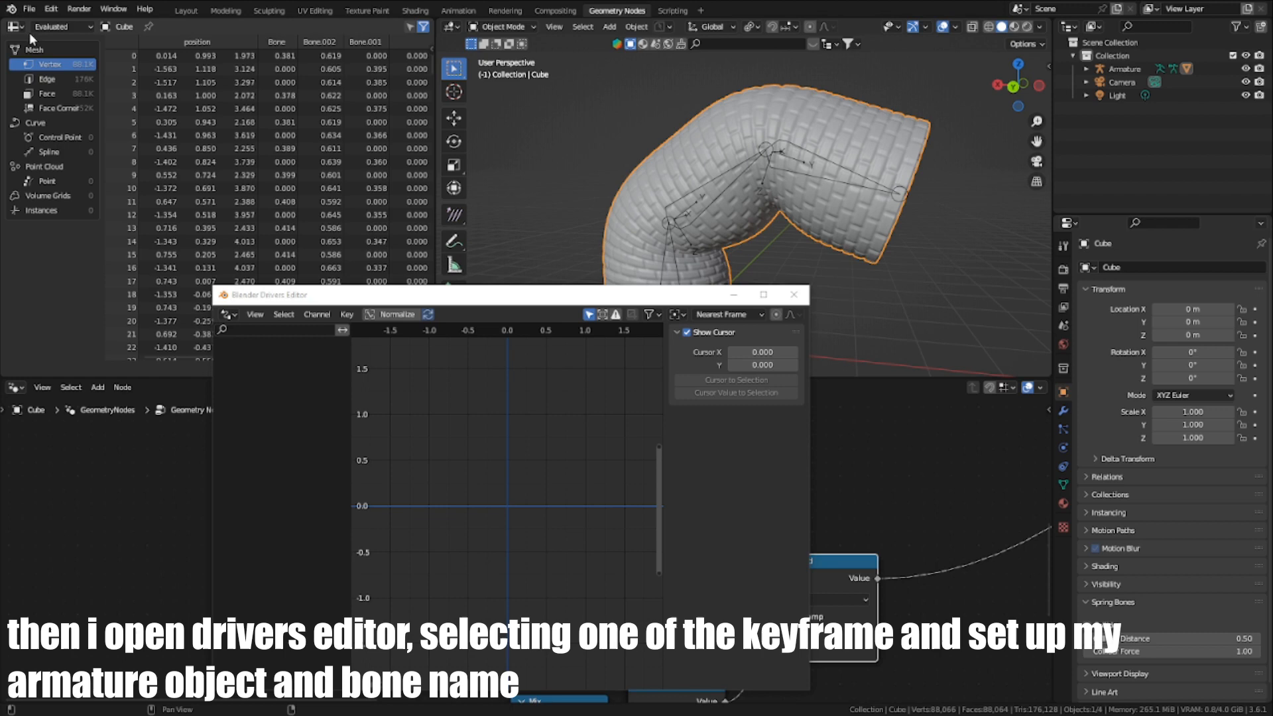
{"action": "left_click", "coordinate": [14, 26]}
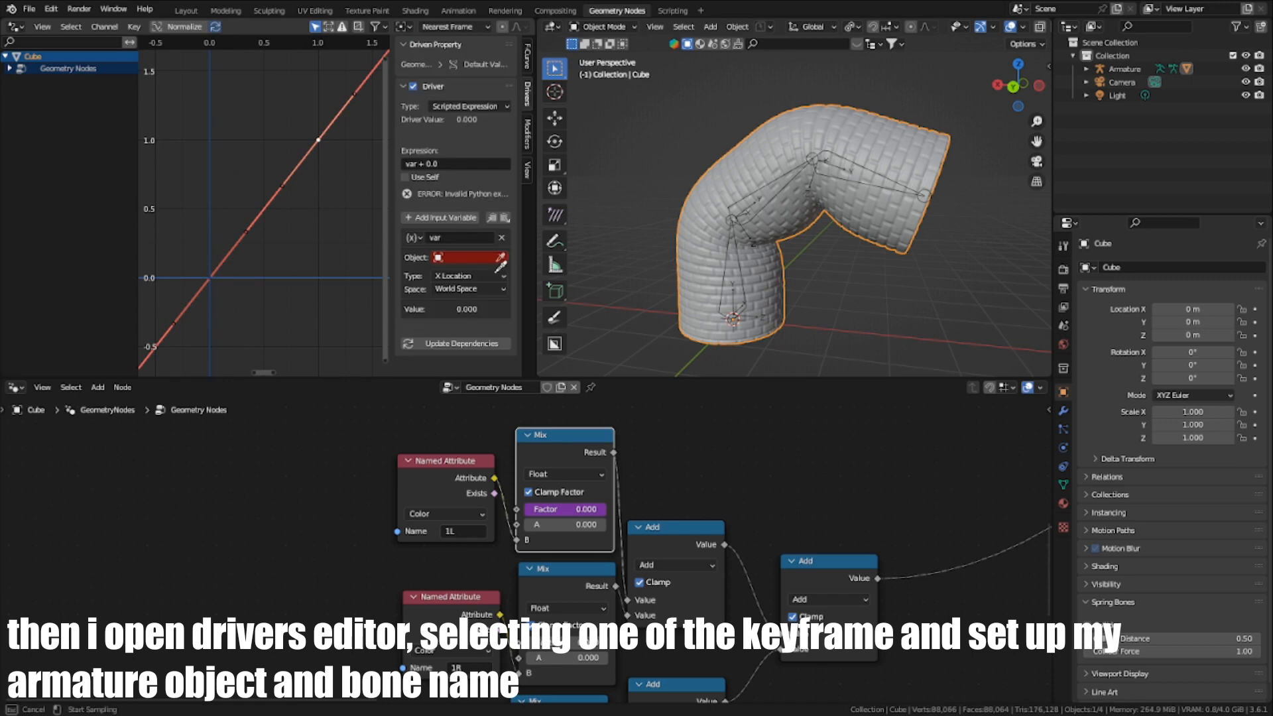
{"action": "left_click", "coordinate": [469, 276]}
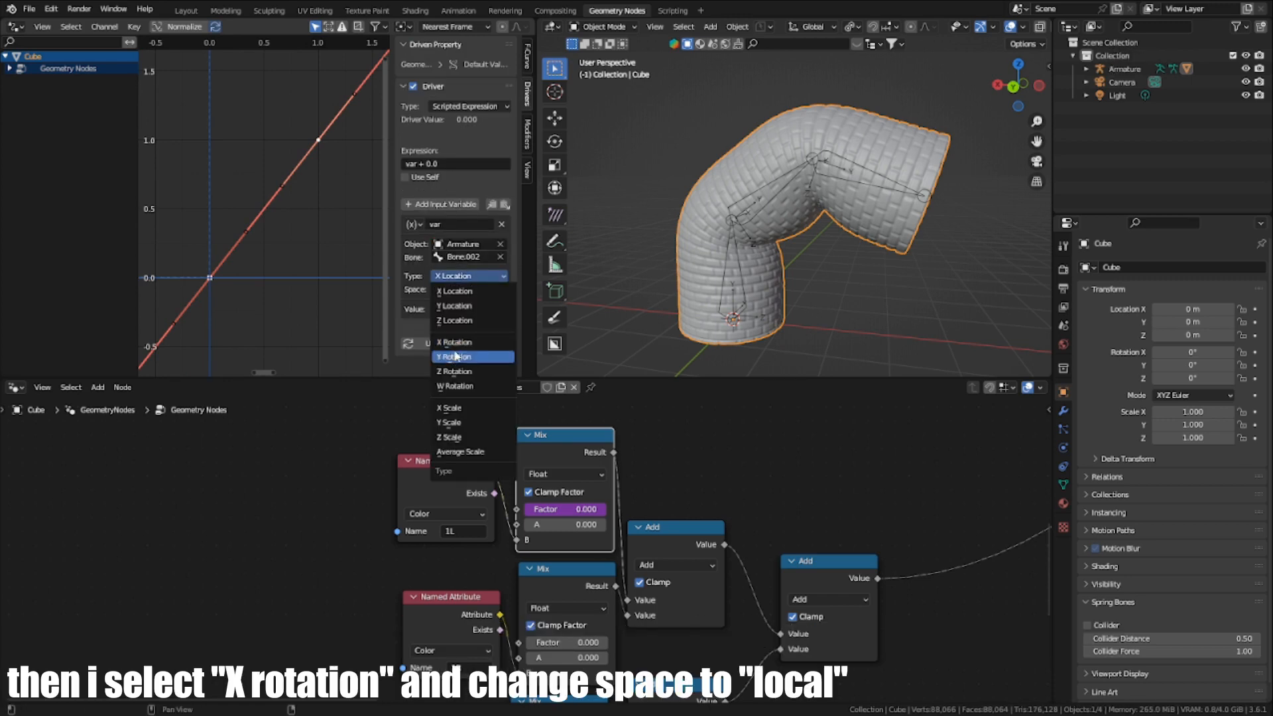
{"action": "left_click", "coordinate": [454, 357]}
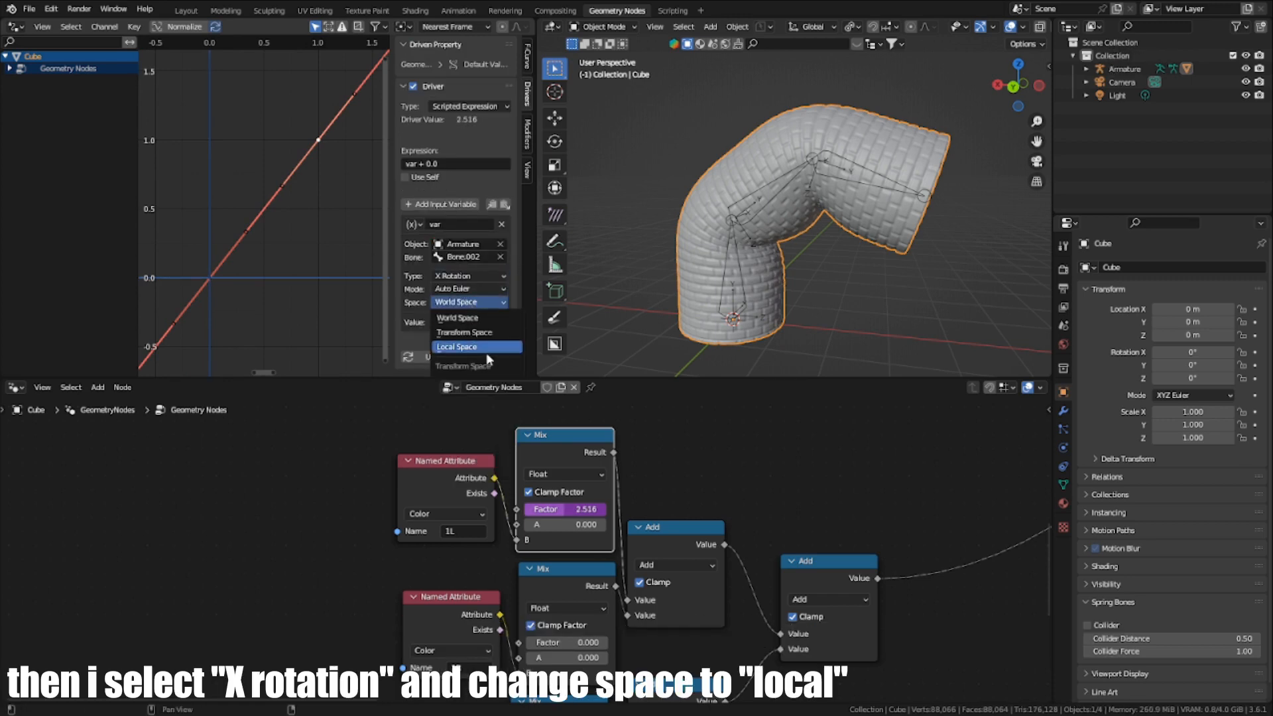
{"action": "left_click", "coordinate": [458, 346]}
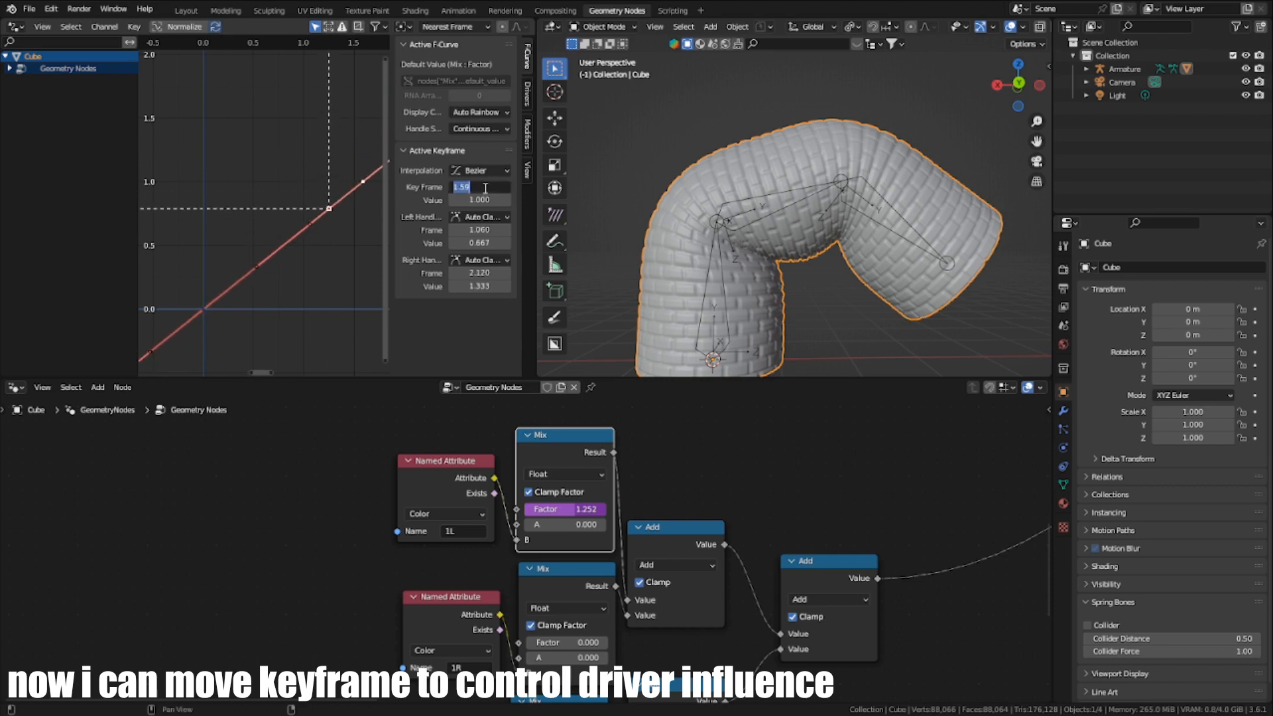
Copy the Factor driver onto another Mix node, reversing its curve and switching bones.
{"action": "right_click", "coordinate": [552, 509]}
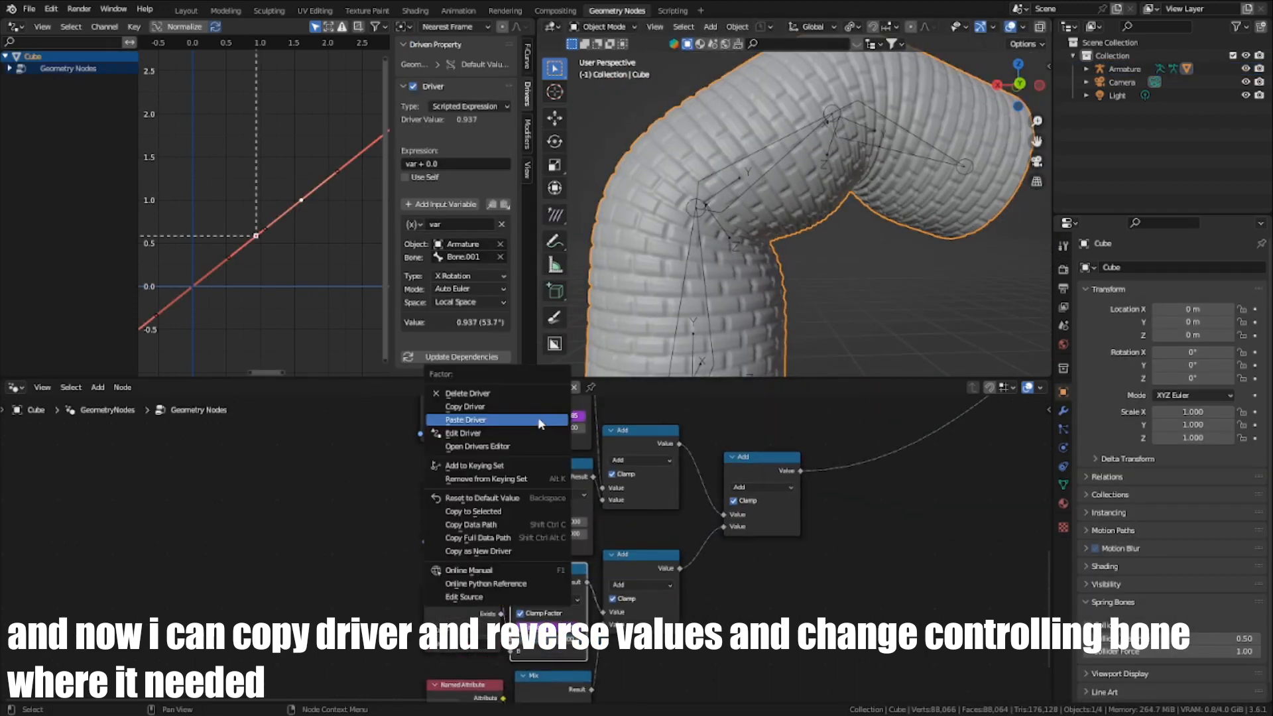
{"action": "left_click", "coordinate": [466, 420]}
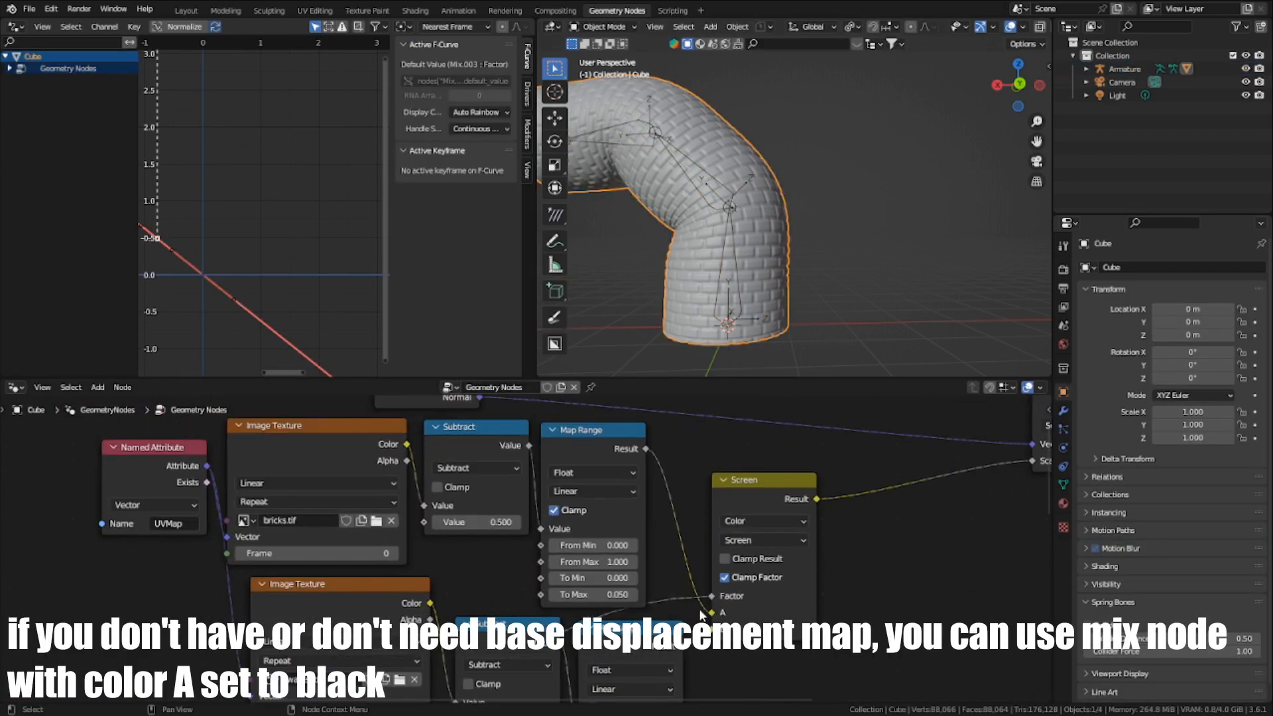
Pose the armature in the Layout workspace, rotating Bone.002 to bend the displaced cylinder.
{"action": "left_click", "coordinate": [783, 520]}
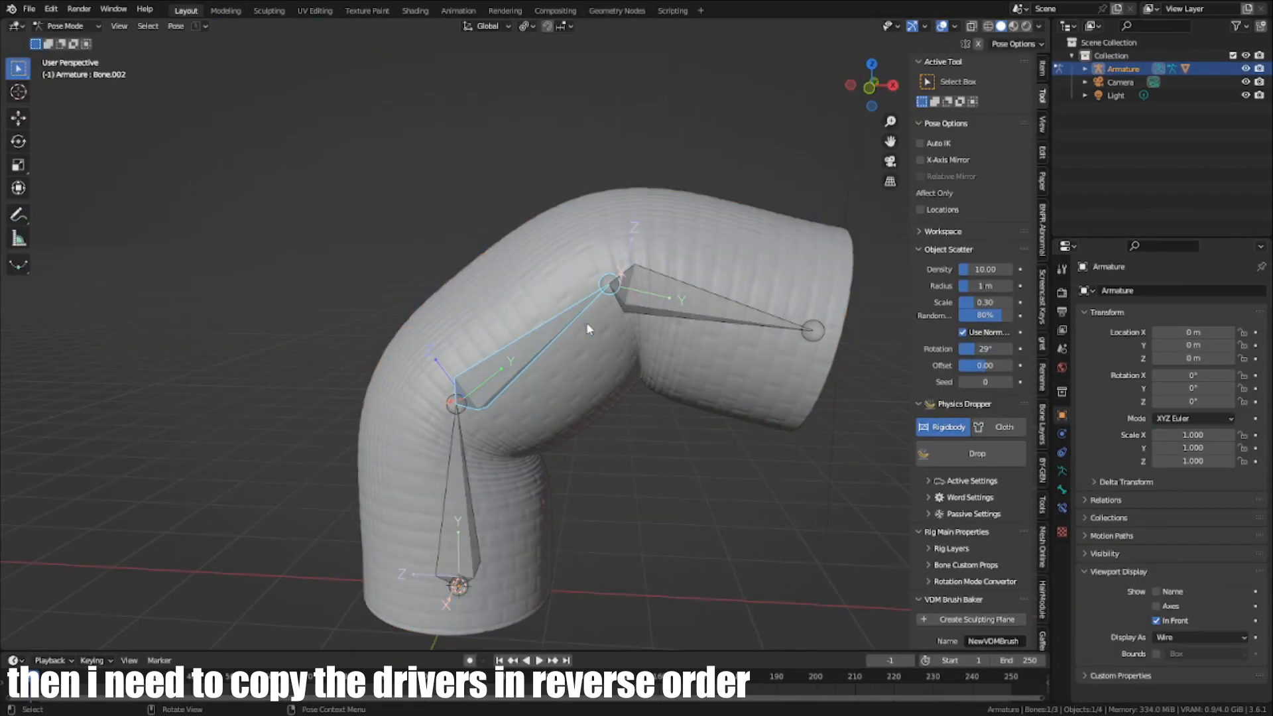
Leave the armature's pose mode and bring up the cylinder's material node tree in the Shading workspace.
{"action": "key", "text": "r"}
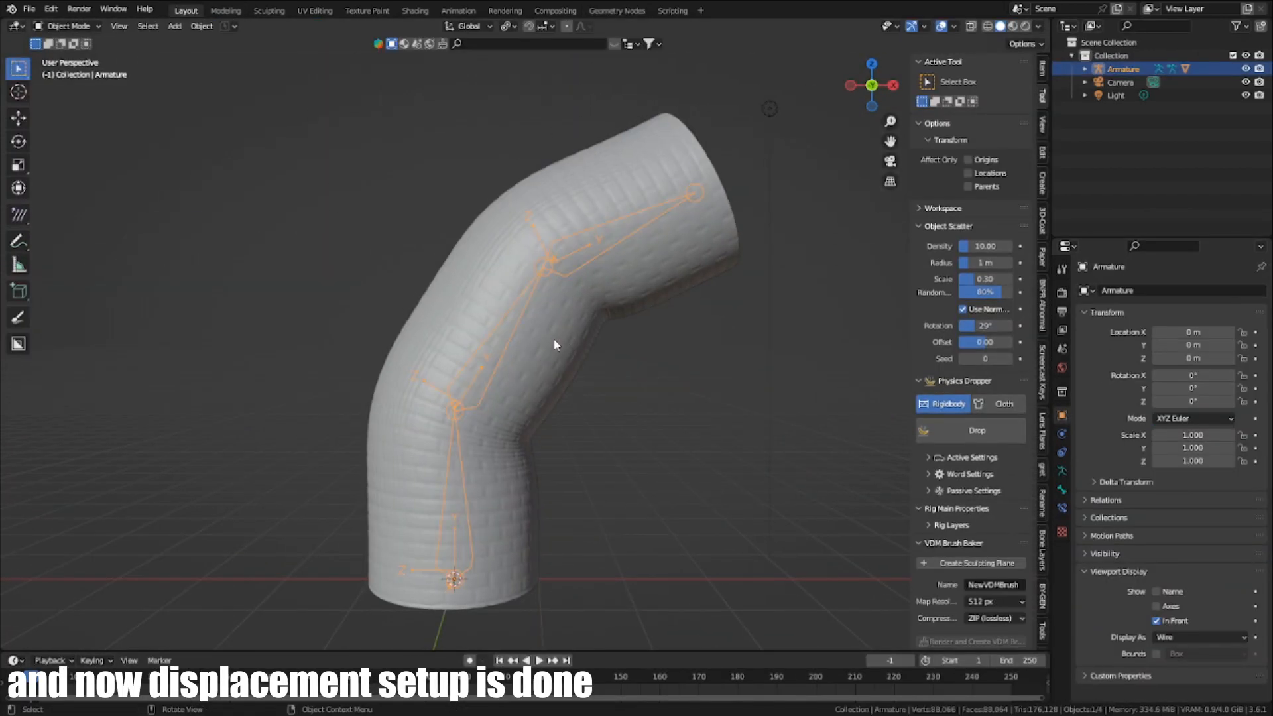
{"action": "left_click", "coordinate": [615, 10]}
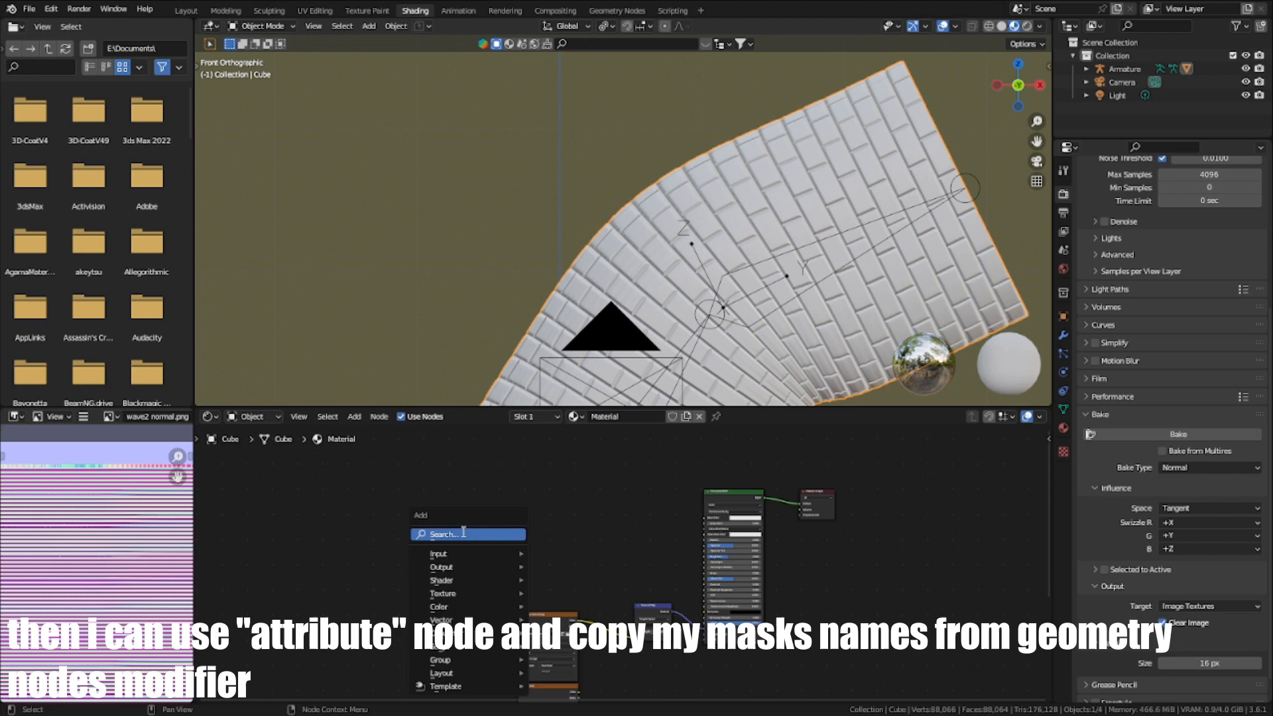
Add Attribute nodes for mask1 and mask2 (names verified in Geometry Nodes) feeding Overlay Mix nodes that blend the brick textures.
{"action": "type", "text": "attr"}
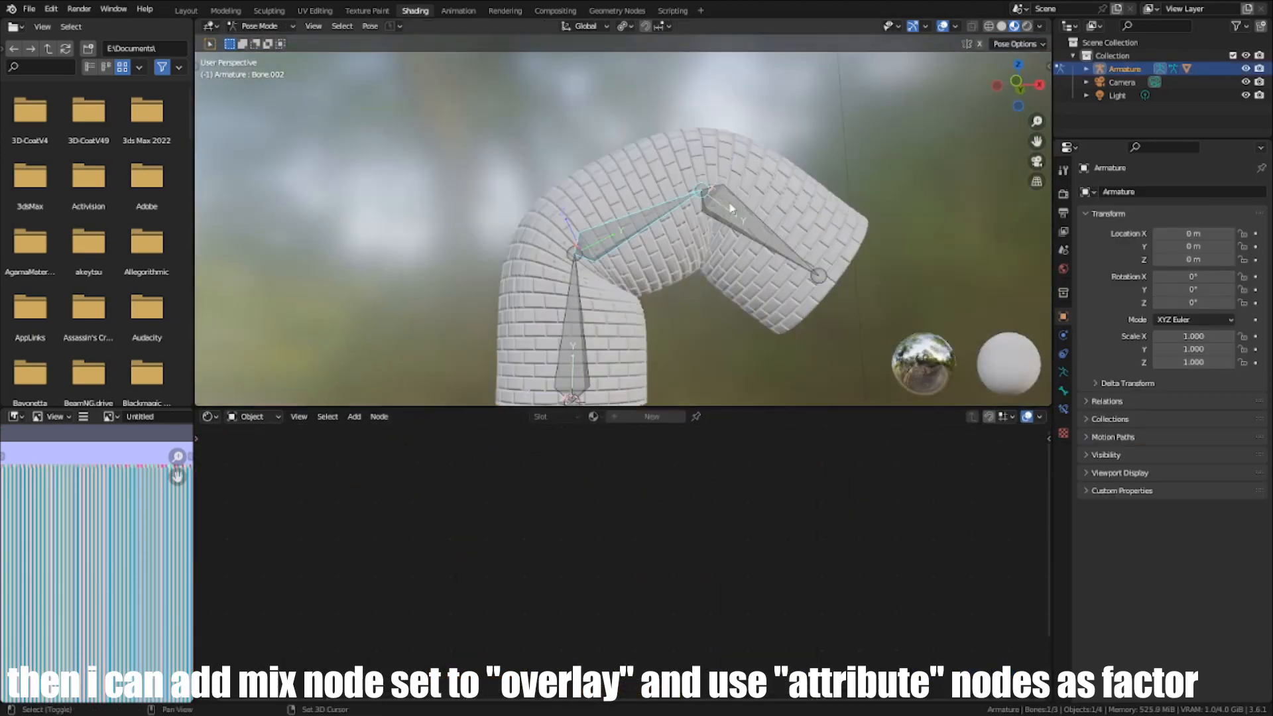
{"action": "left_click", "coordinate": [617, 9]}
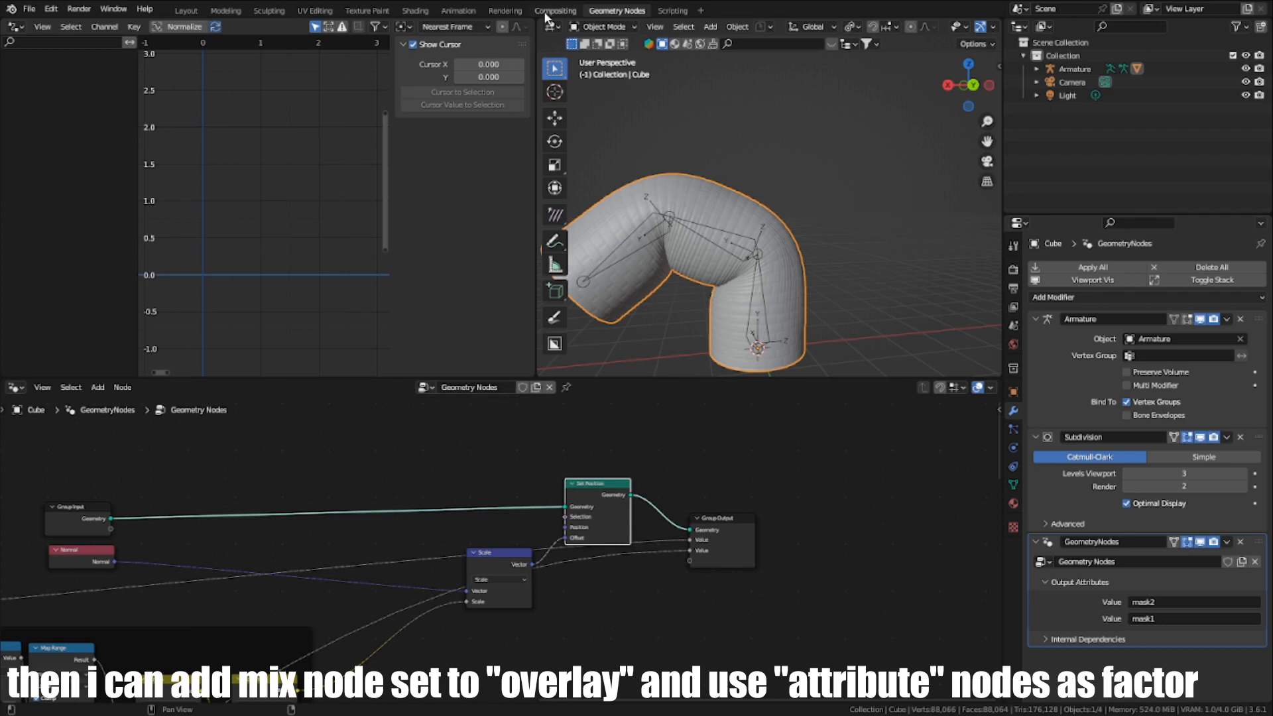
{"action": "left_click", "coordinate": [415, 10]}
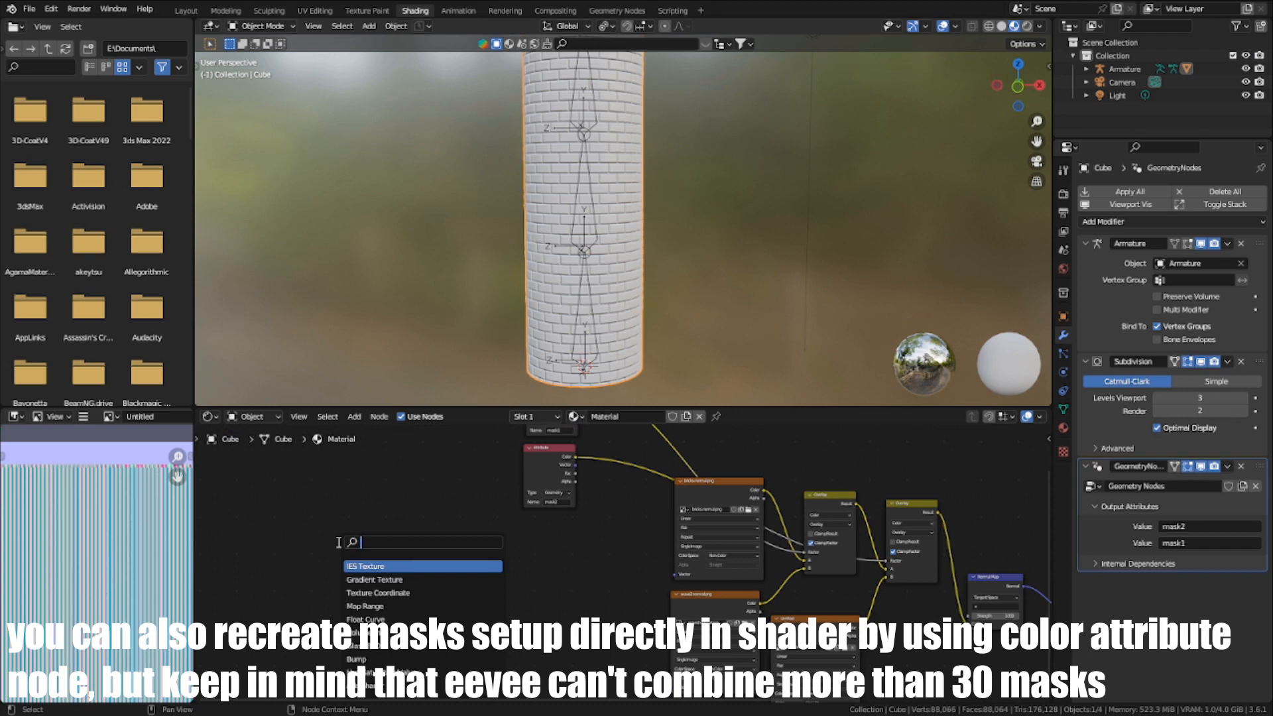
Add a Color Attribute node to read the masks in the shader, then return to the Geometry Nodes workspace.
{"action": "type", "text": "color"}
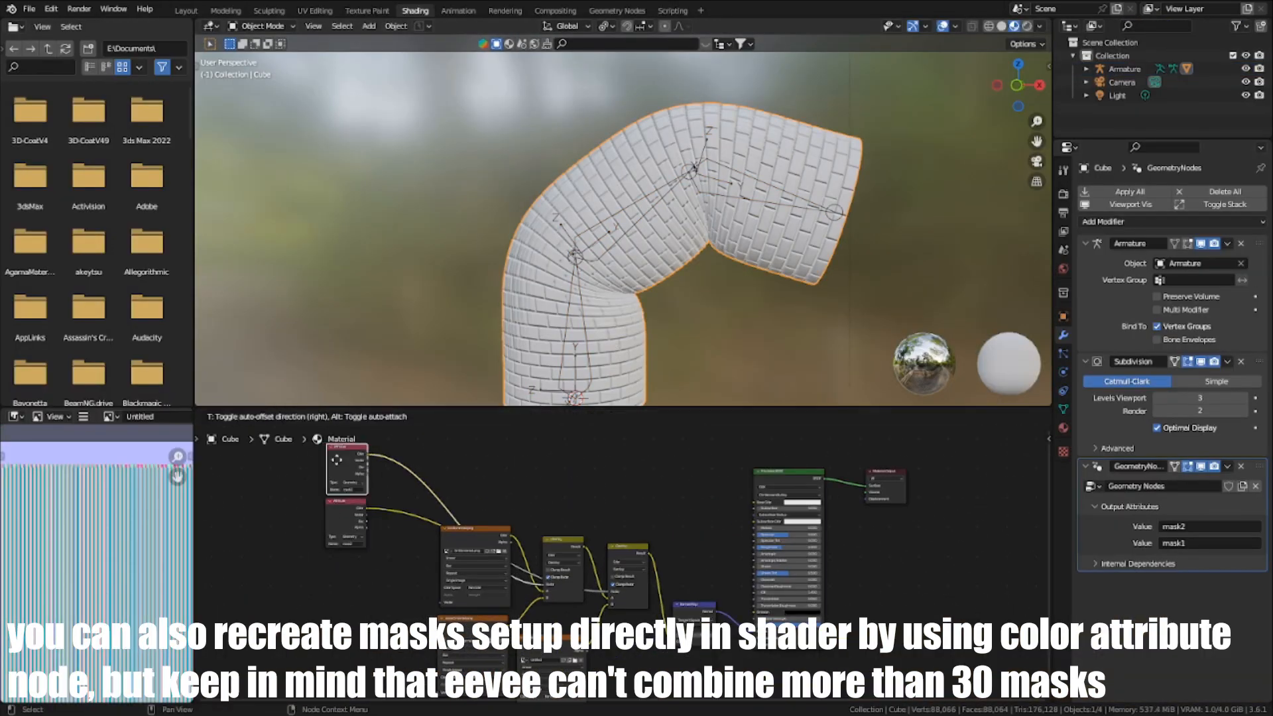
{"action": "left_click", "coordinate": [617, 10]}
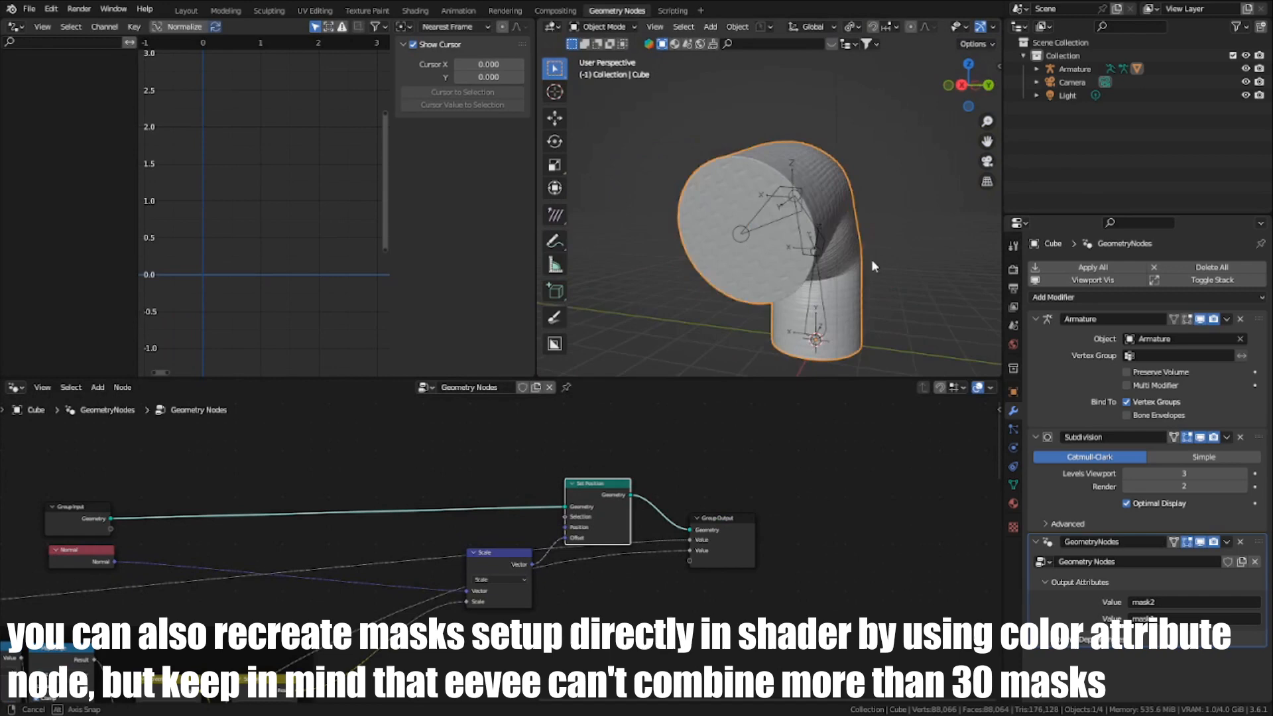